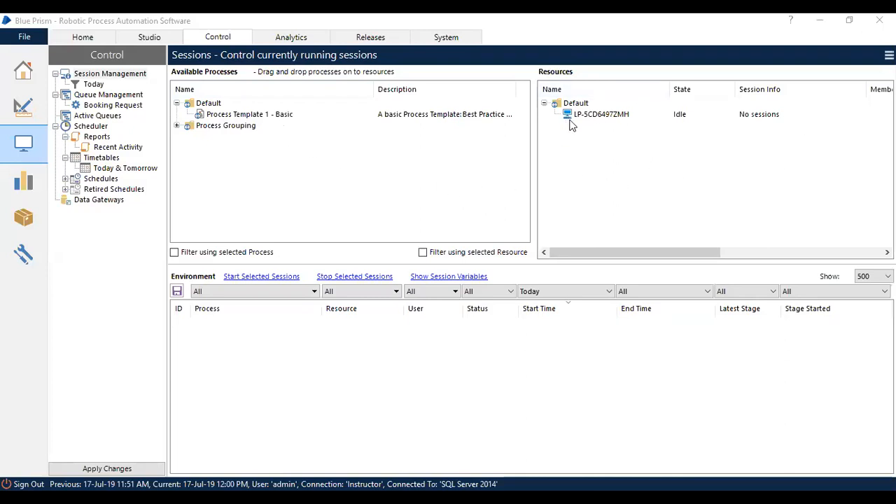
mouse_move(705, 121)
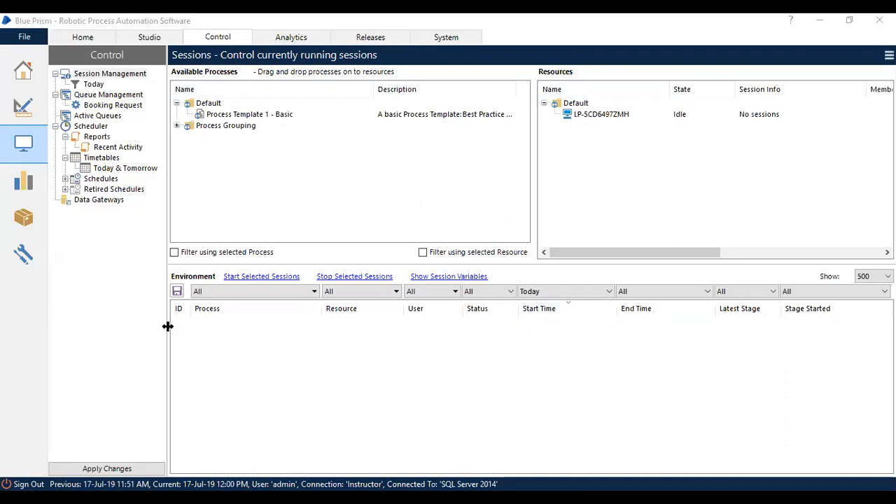
mouse_move(360, 451)
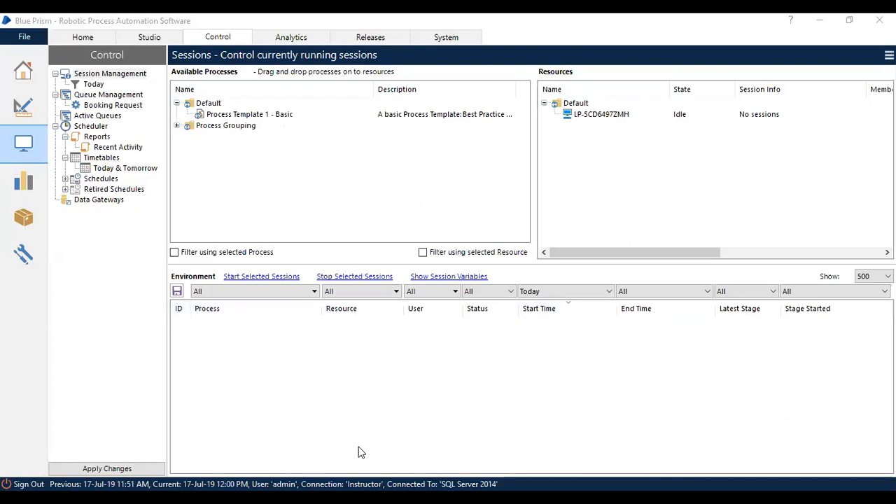
mouse_move(577, 363)
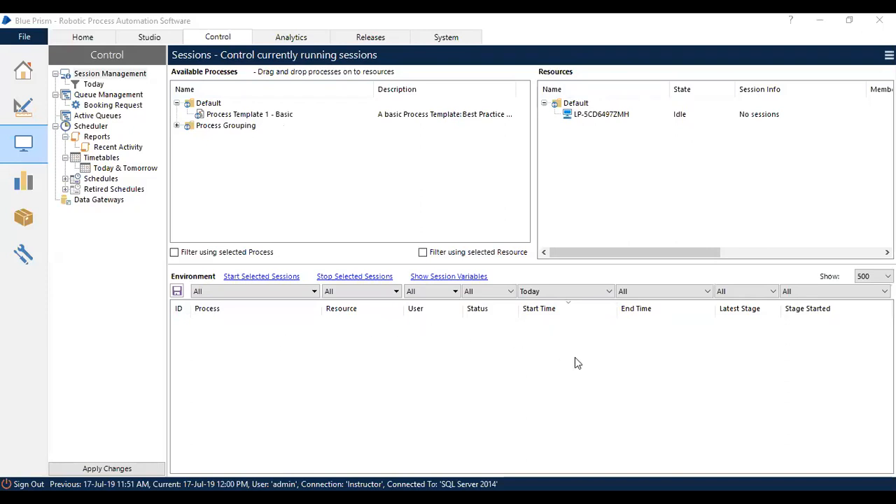
mouse_move(279, 130)
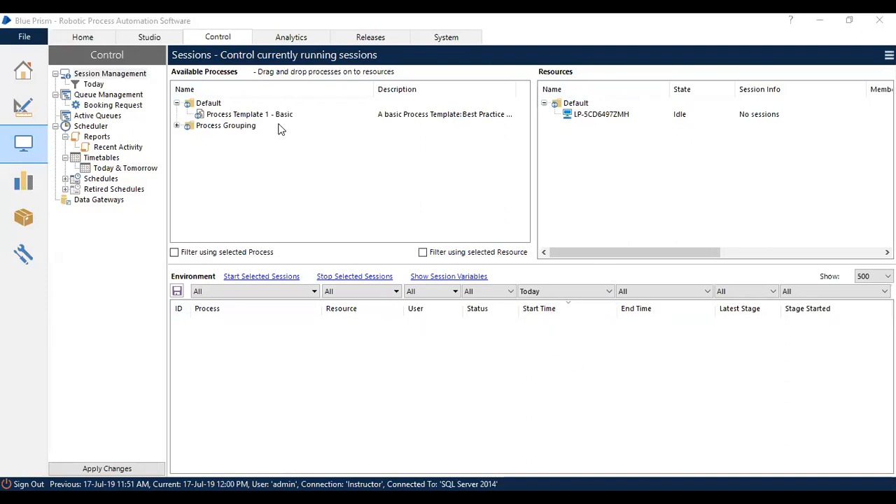
- Pick Process Template 1 - Basic in Available Processes to assign to LP-5CD6497ZMH
left_click(249, 114)
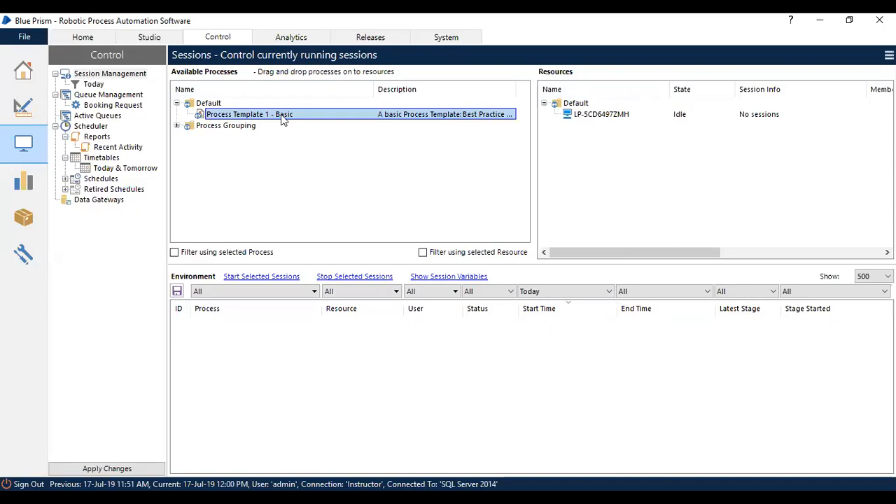
mouse_move(284, 119)
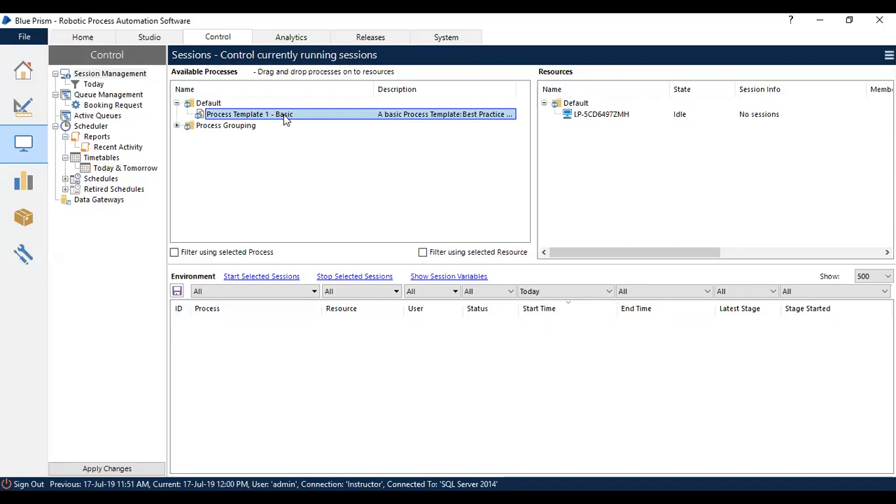
mouse_move(285, 119)
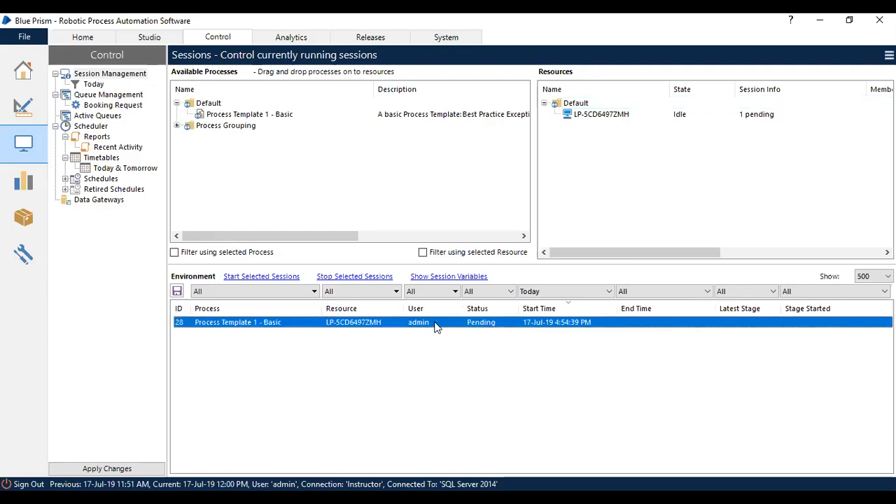
mouse_move(515, 341)
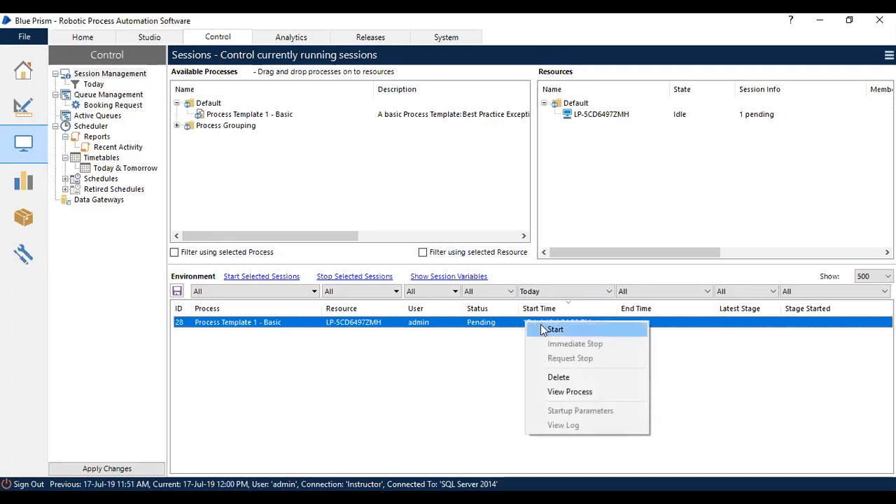
mouse_move(578, 333)
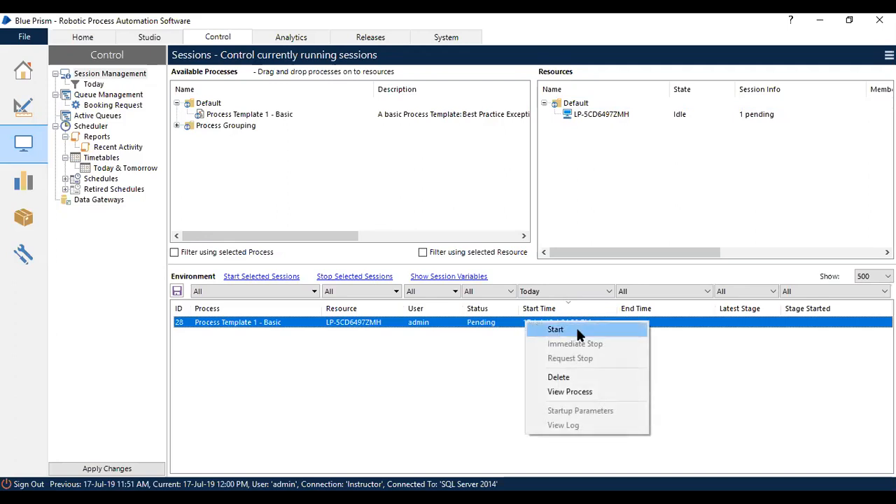
- Start pending session 28 from its context menu so it runs to Completed
left_click(555, 329)
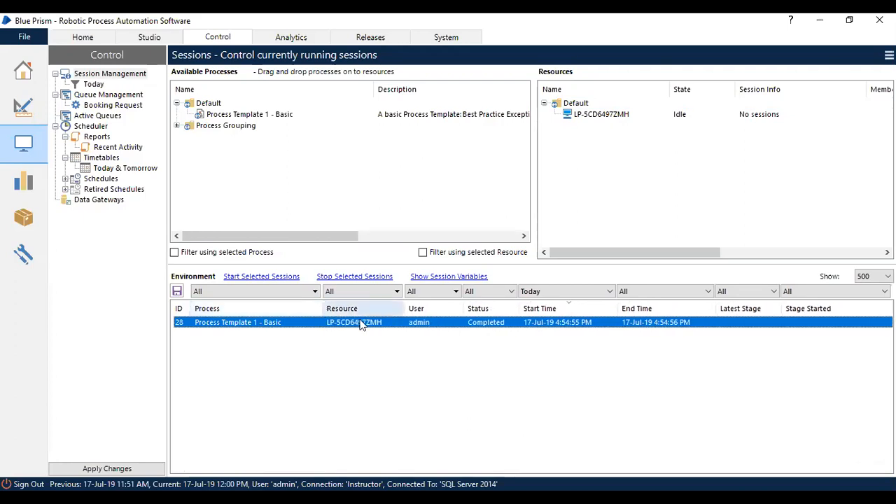
mouse_move(520, 347)
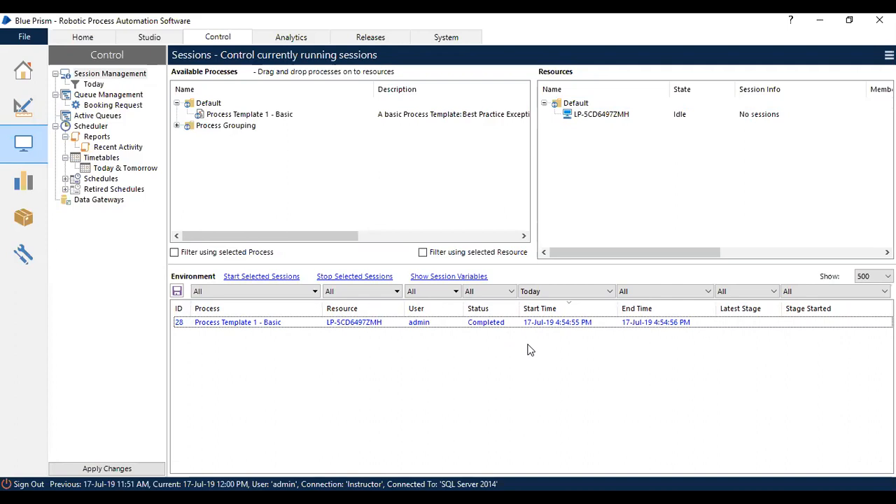
mouse_move(531, 341)
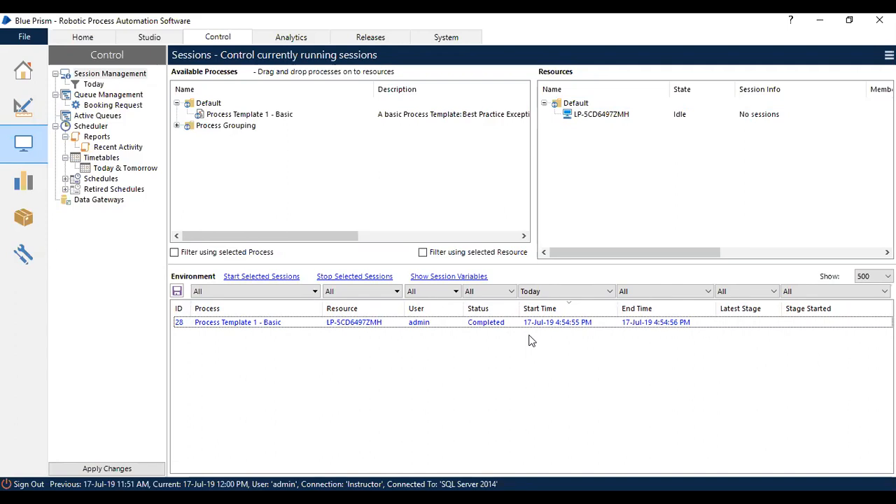
mouse_move(526, 332)
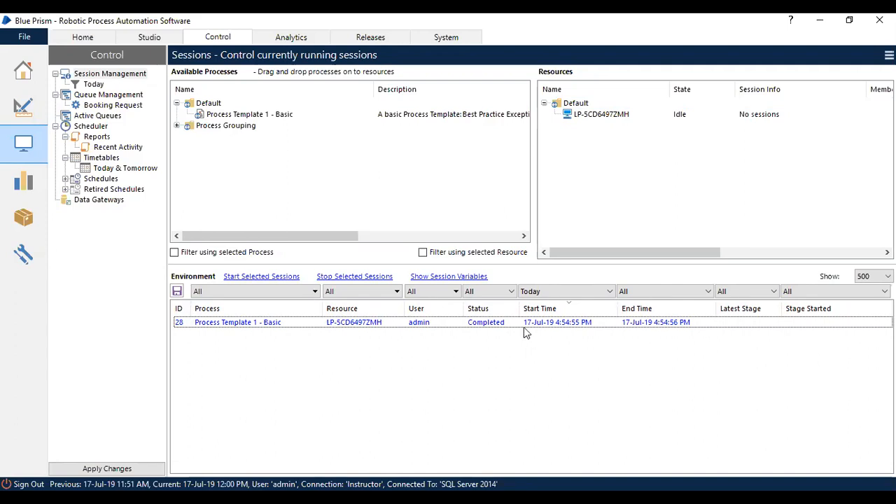
- Assign Process Template 1 - Basic to LP-5CD6497ZMH again, creating pending session 29
left_click(601, 113)
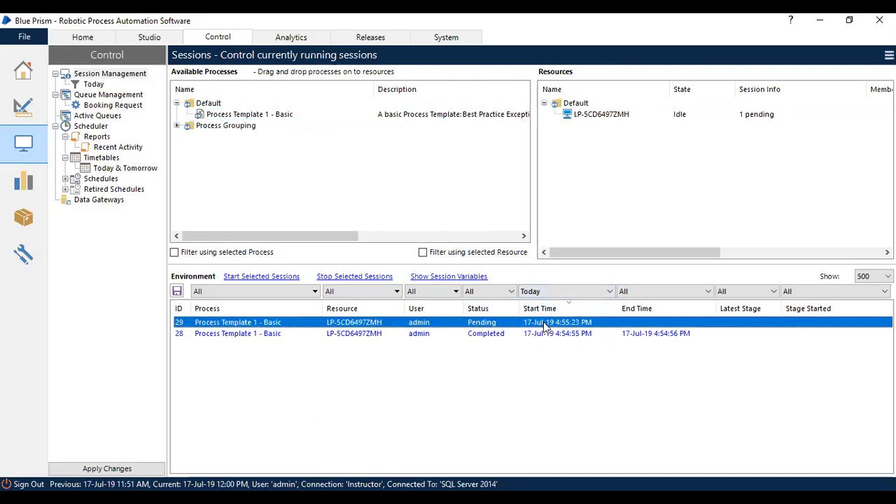
mouse_move(559, 344)
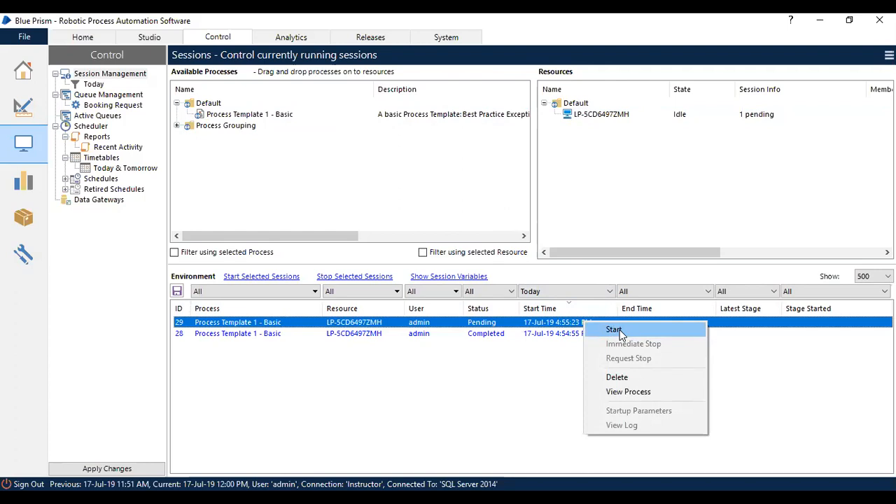
- Start pending session 29 from its context menu so it completes
left_click(613, 330)
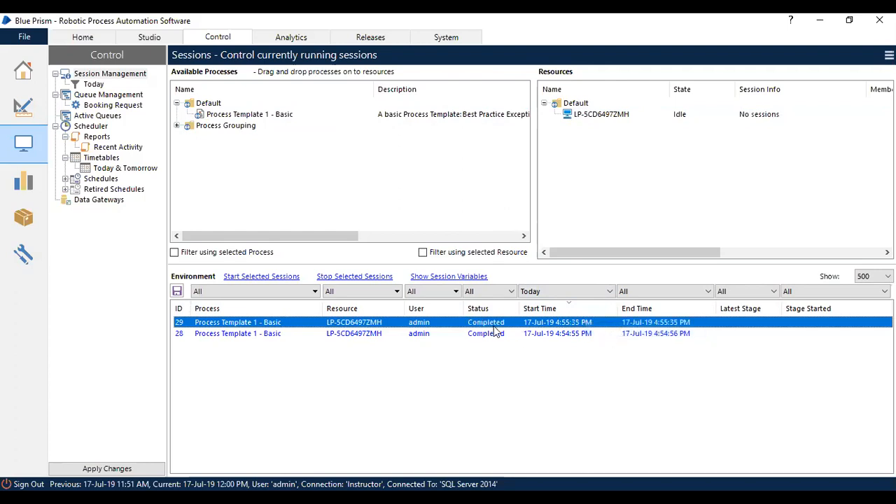